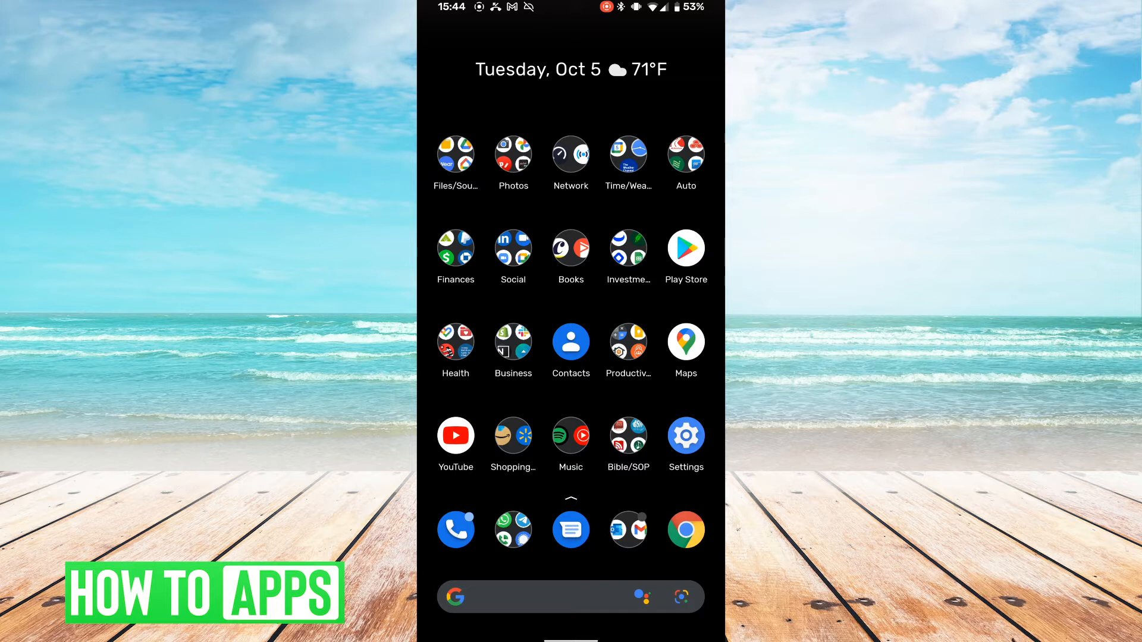
Step: Search the Play Store for 'x icon changer' and open its already-installed listing
click(685, 246)
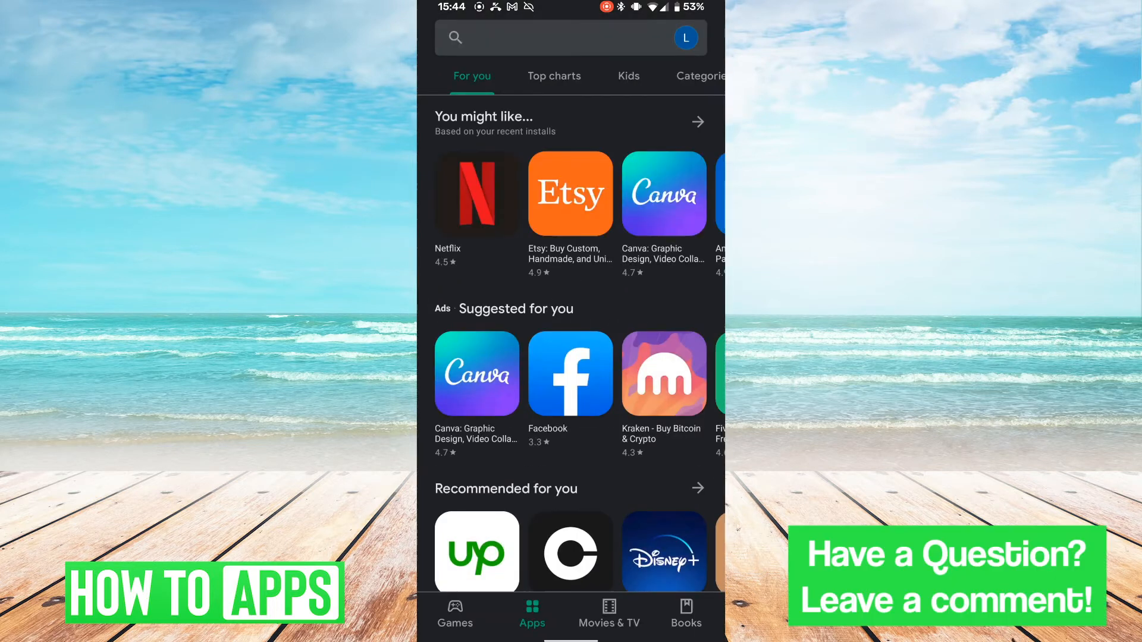
click(570, 36)
text(x ocon)
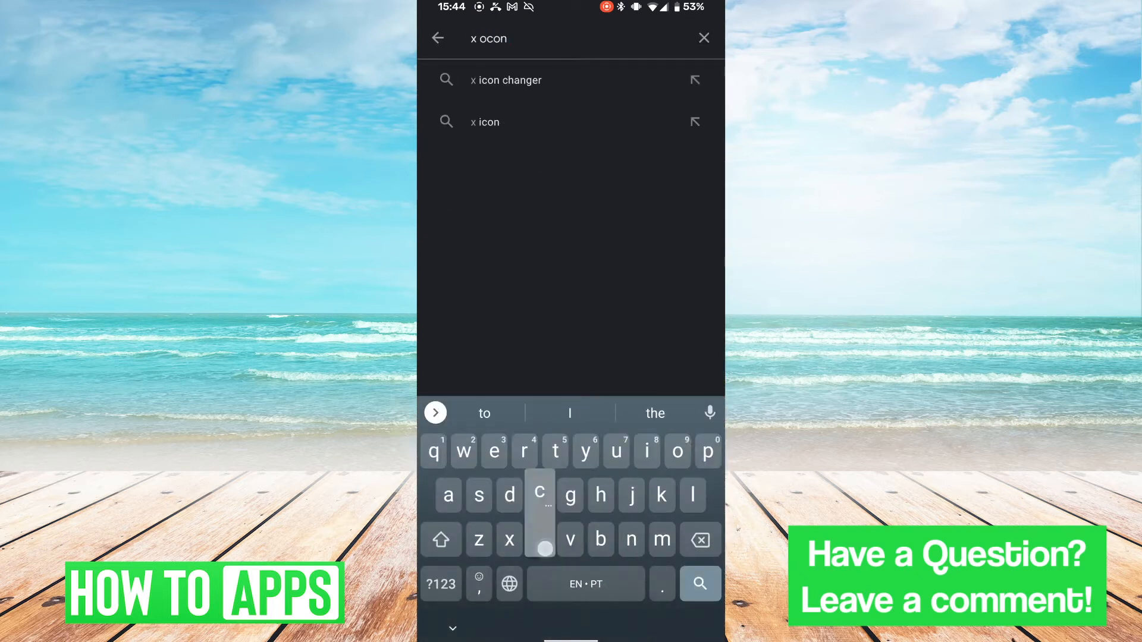
click(506, 81)
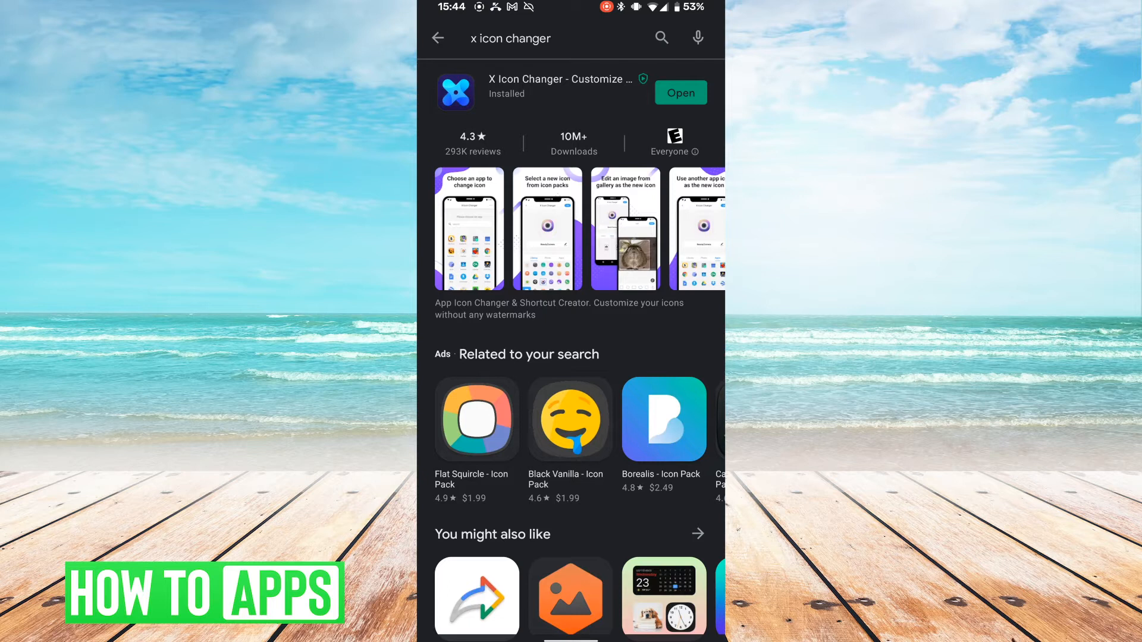
Step: Launch X Icon Changer past the ad, pick Instagram, and choose the Photo icon option
click(679, 93)
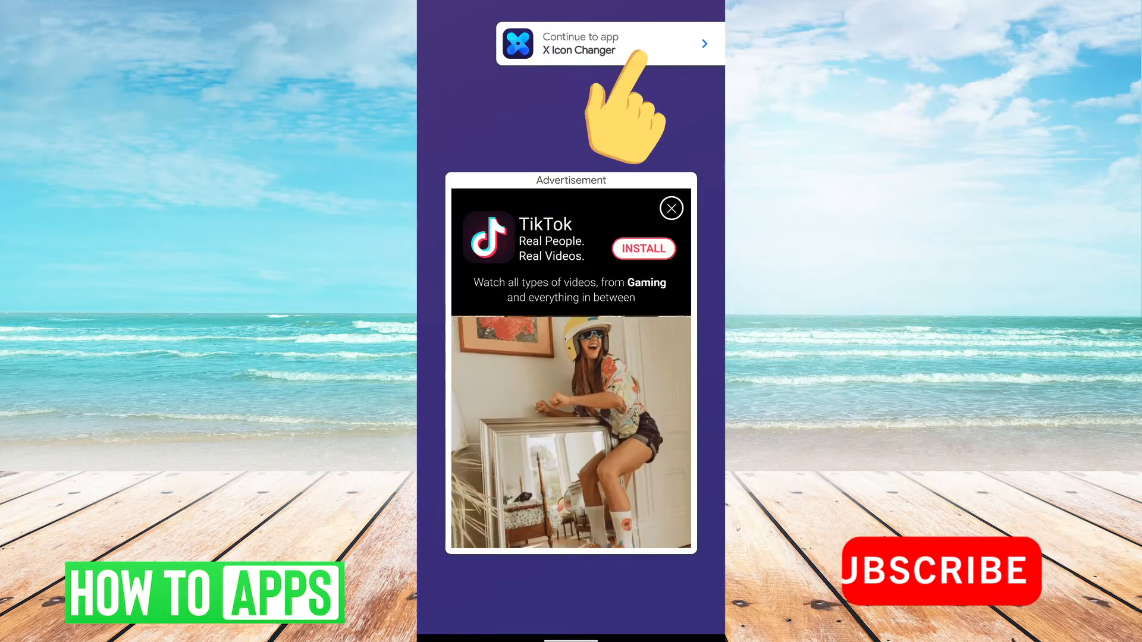
click(609, 42)
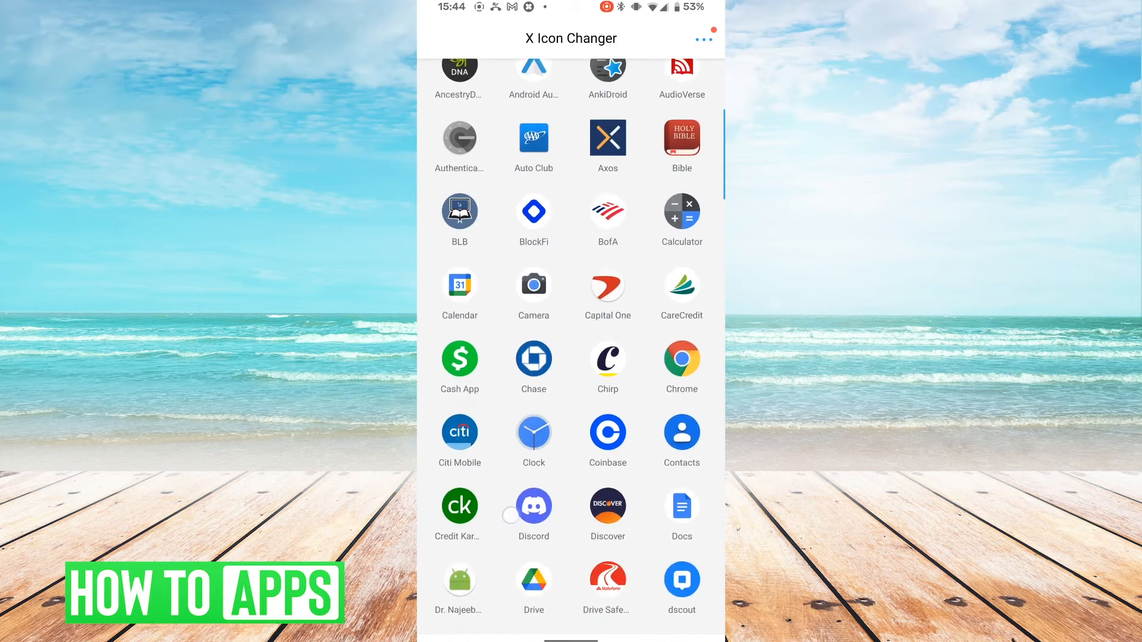
scroll(down, 3)
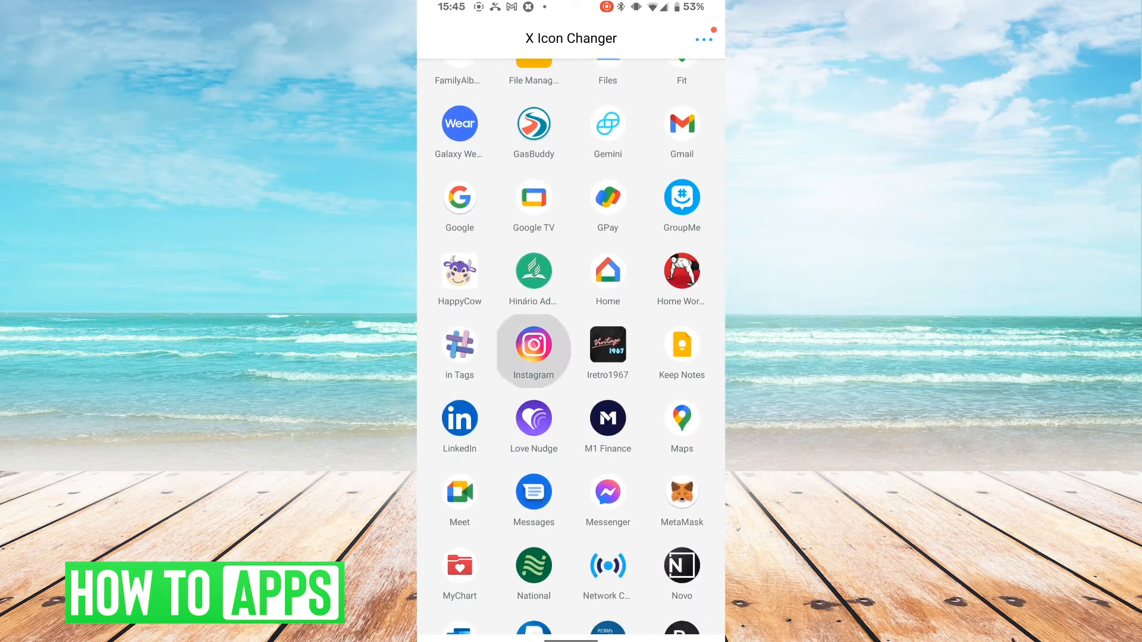
click(533, 347)
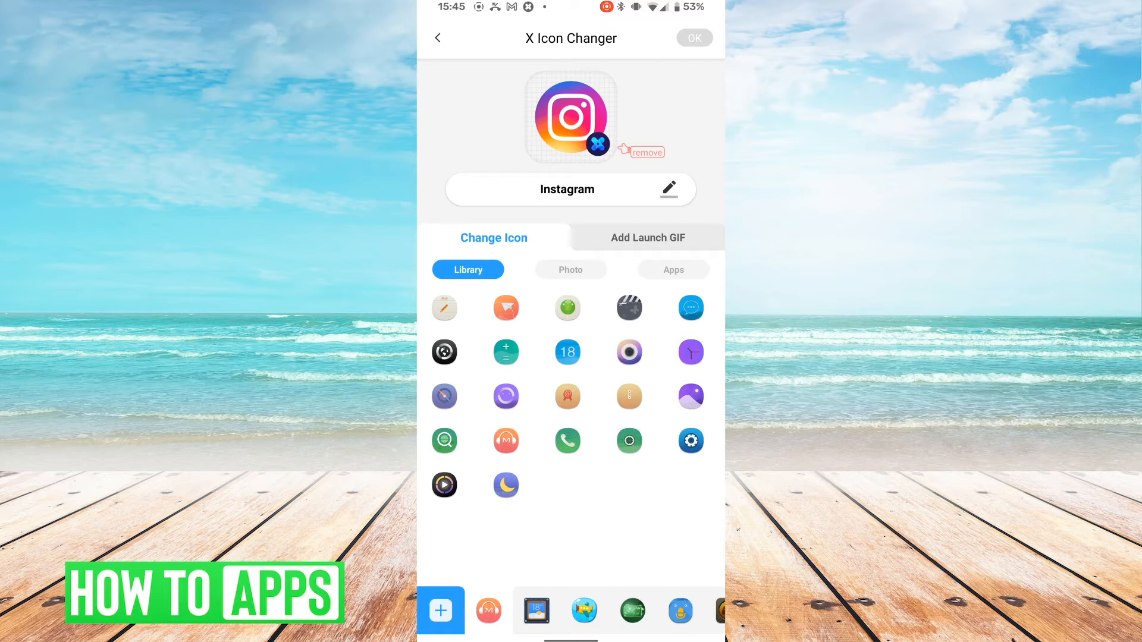
click(571, 270)
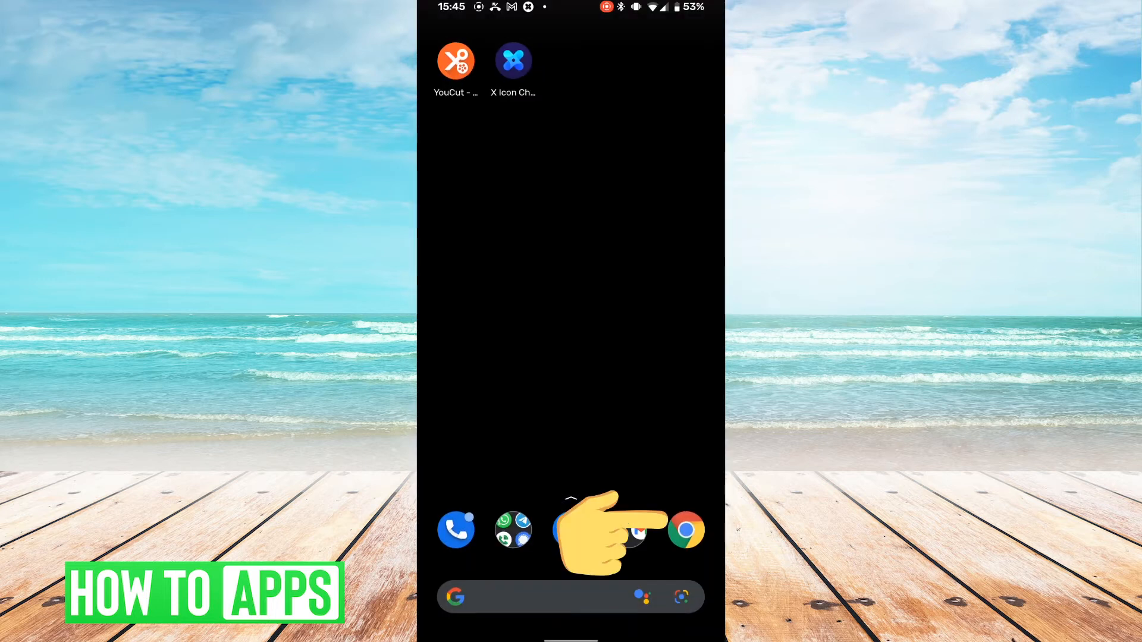
Step: Search Chrome for 'instagram old icon' and download the camera-style logo image
click(687, 530)
text(i)
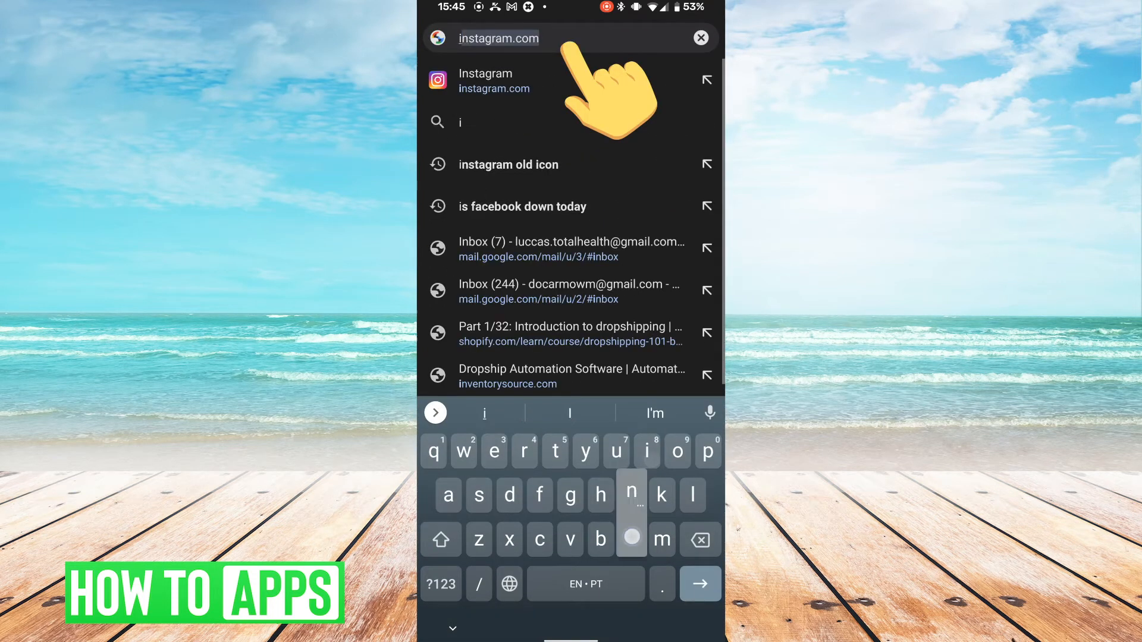
click(507, 164)
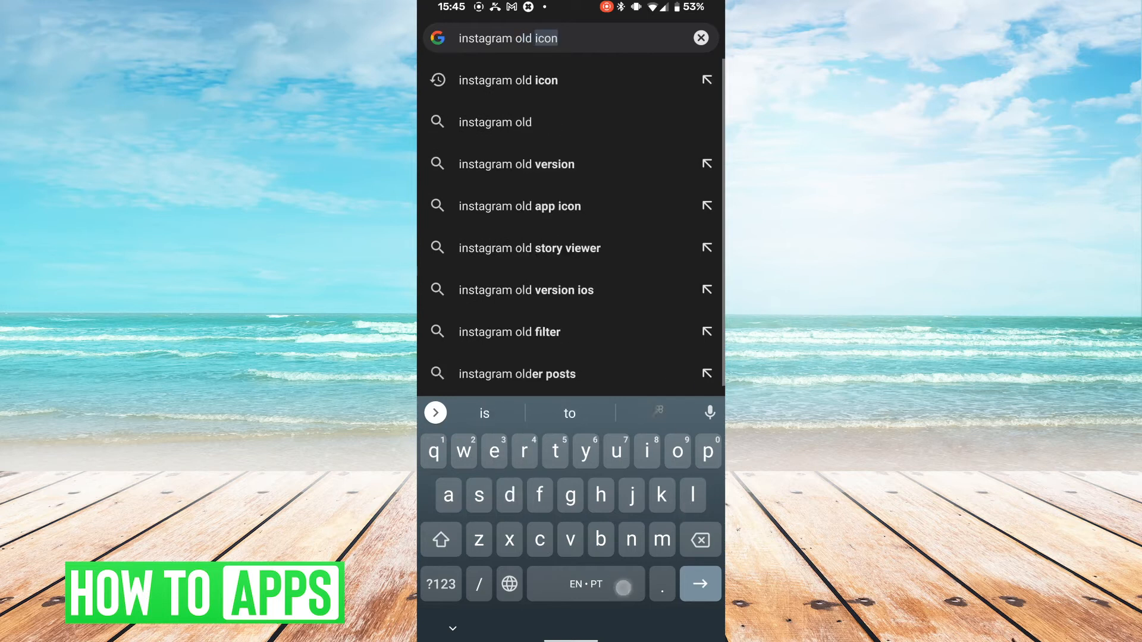
click(508, 81)
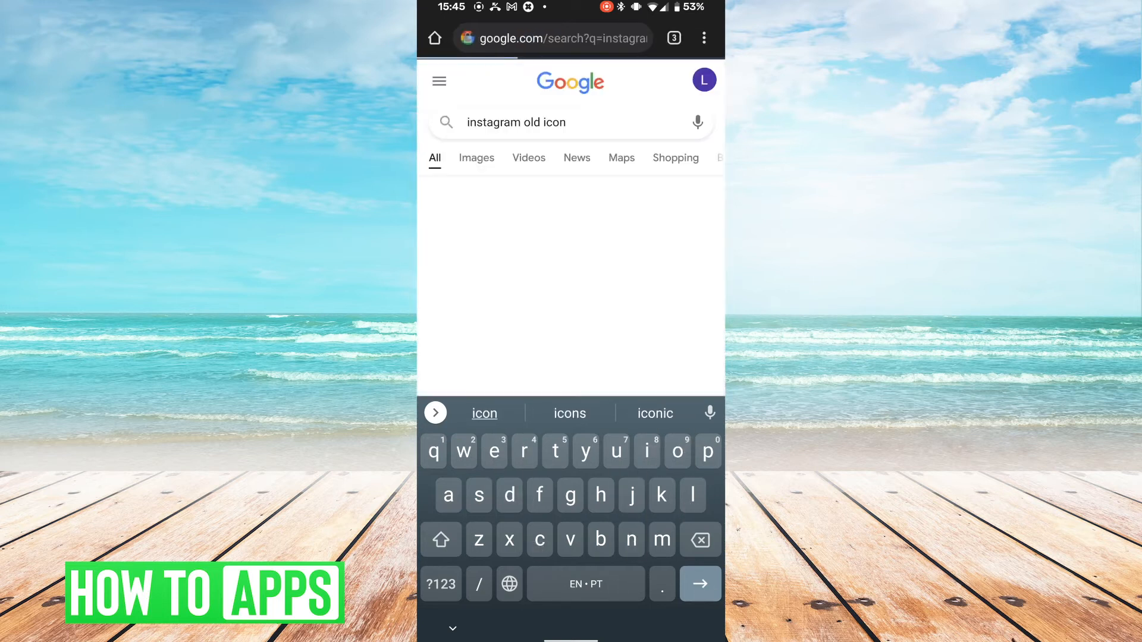
click(698, 583)
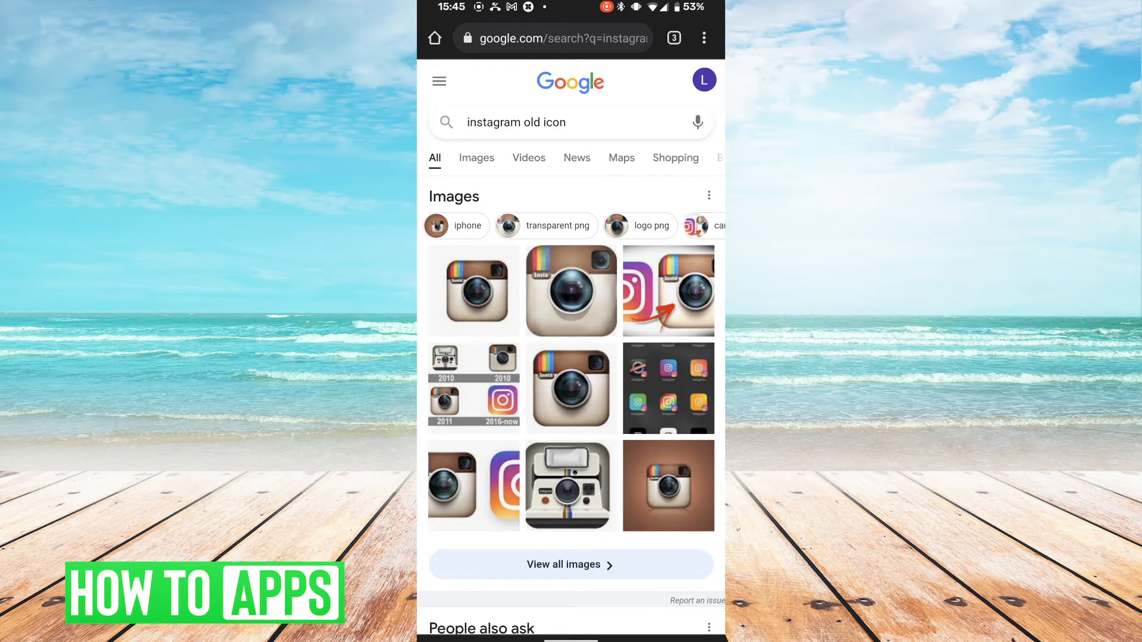
click(571, 290)
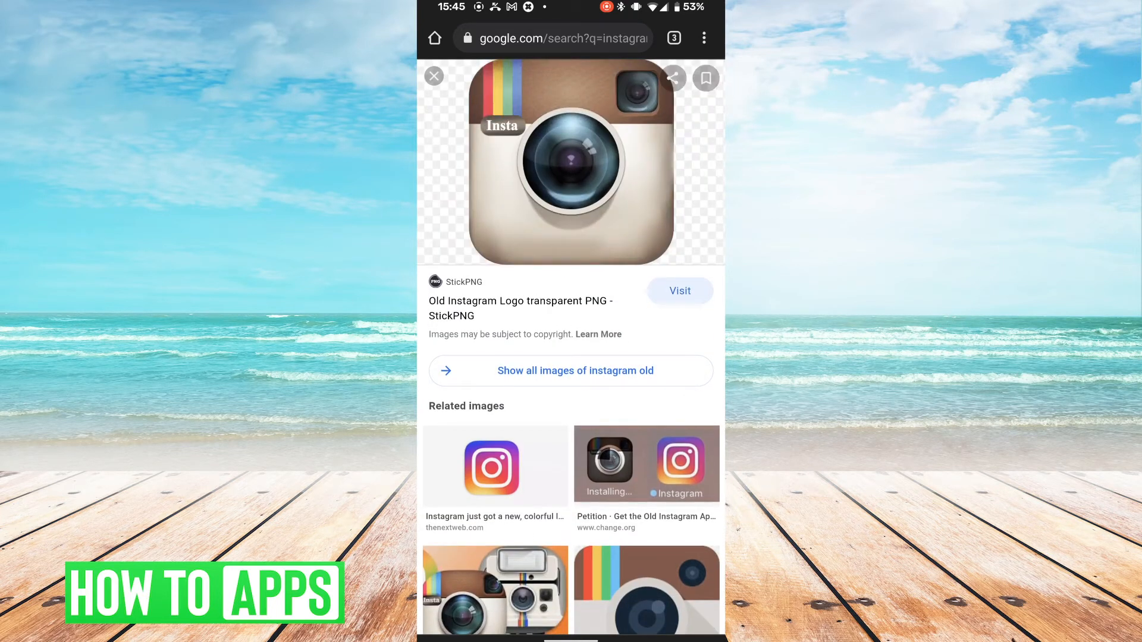
right_click(570, 164)
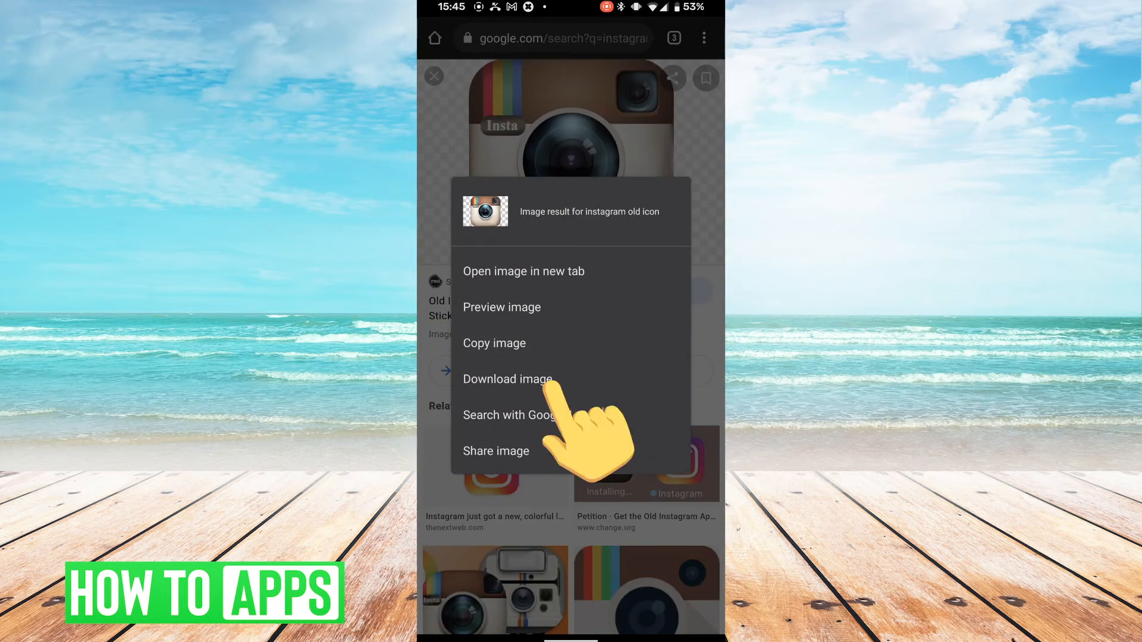
click(507, 379)
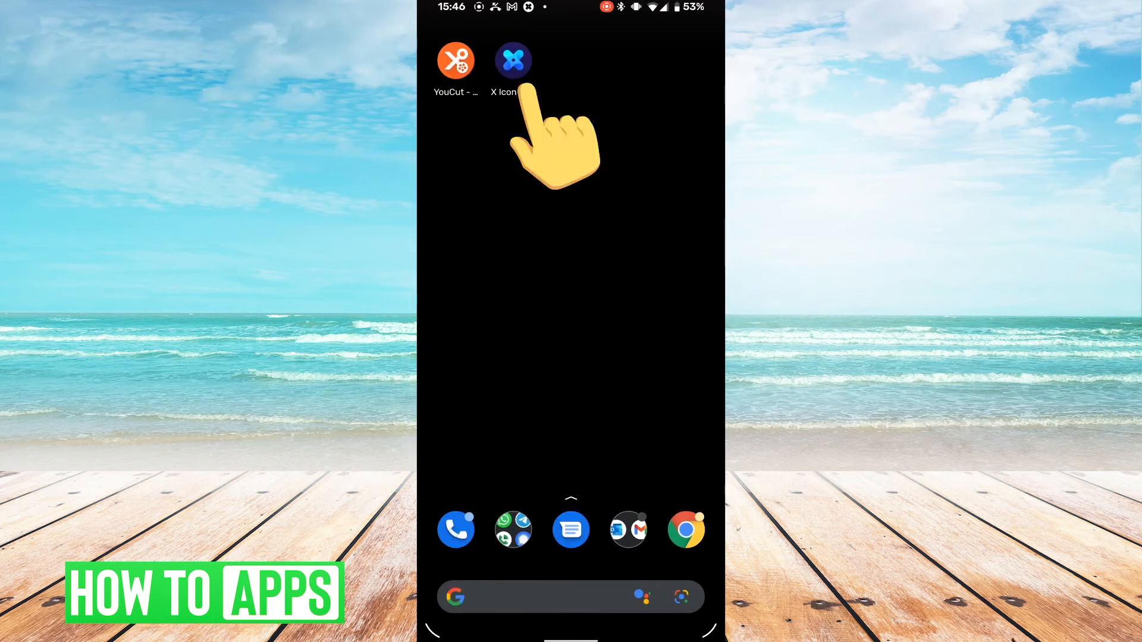
Step: Set the downloaded old logo as Instagram's icon and view the watermark-removal instructions
click(513, 59)
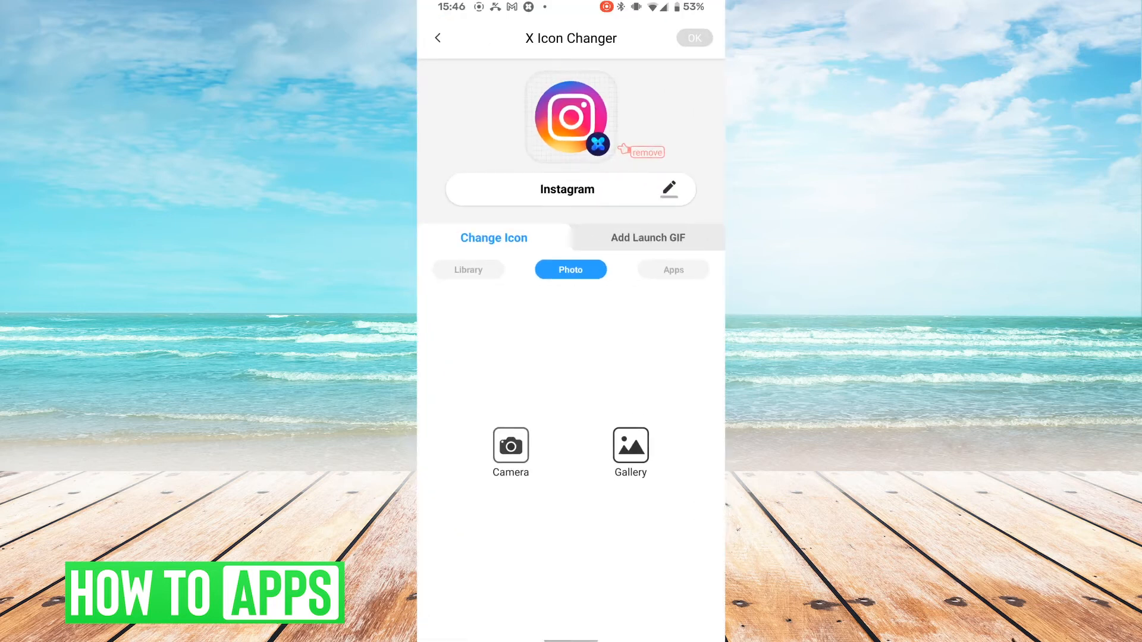
click(630, 445)
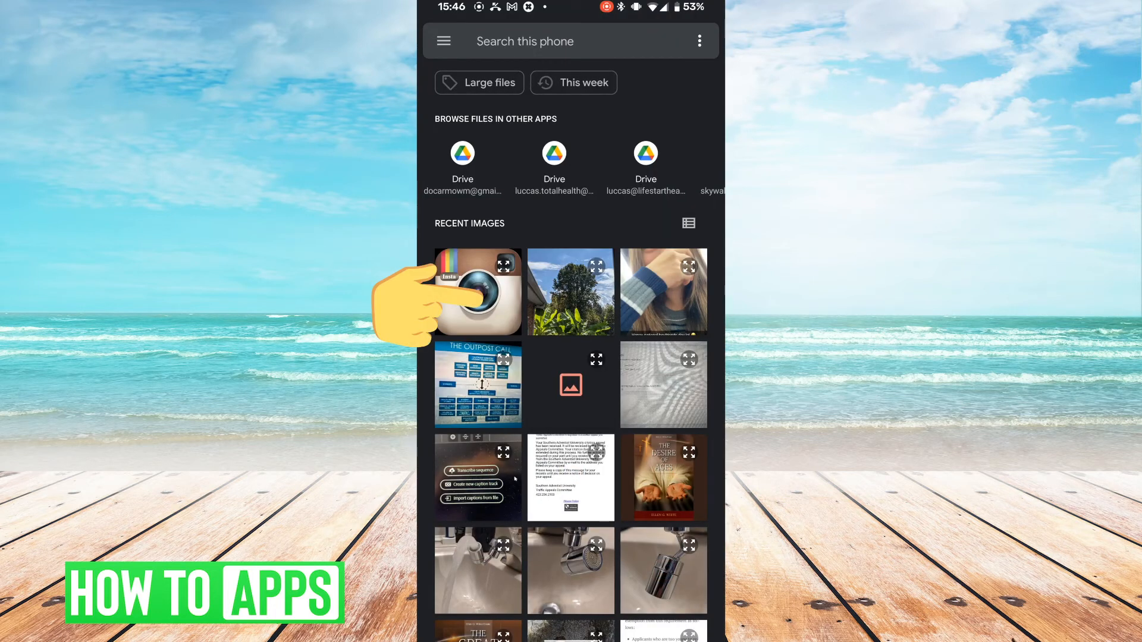
click(477, 292)
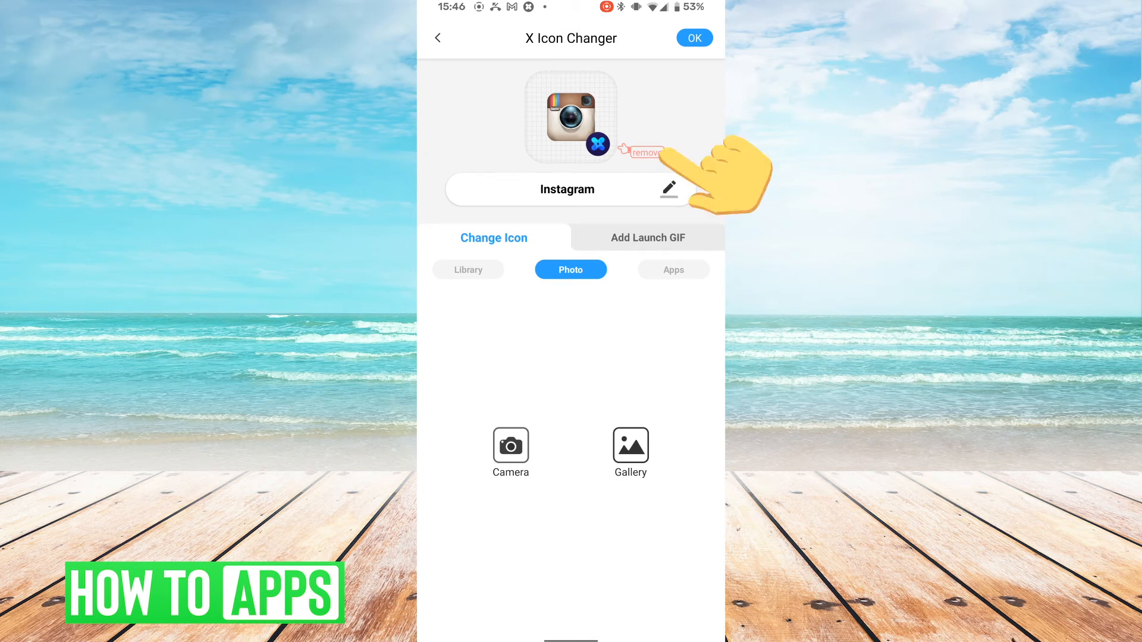
click(644, 152)
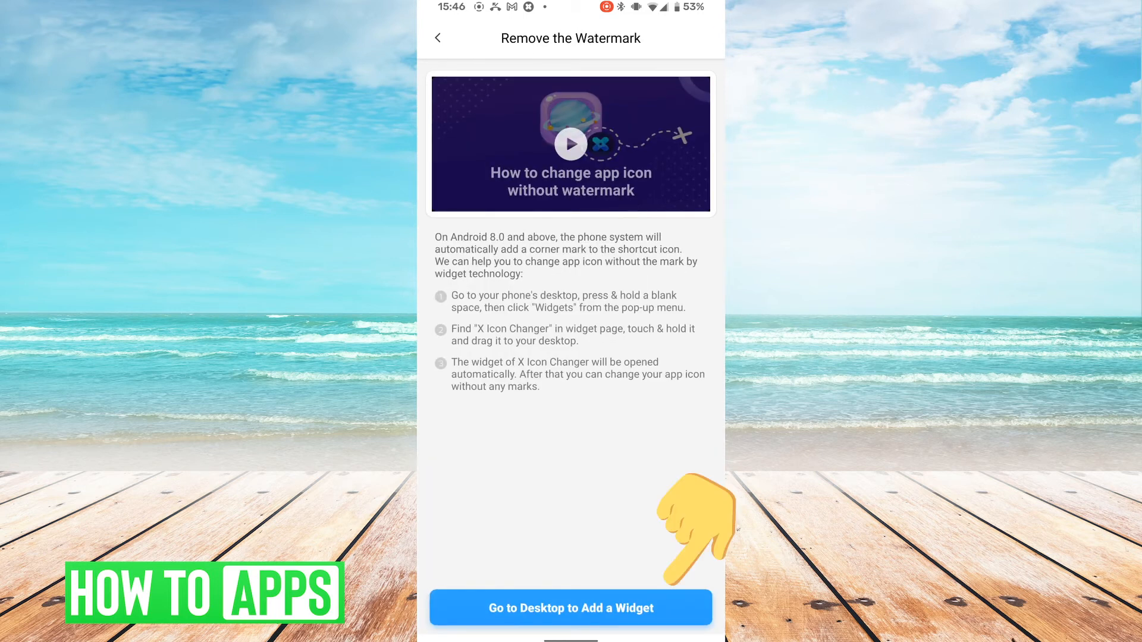
click(571, 608)
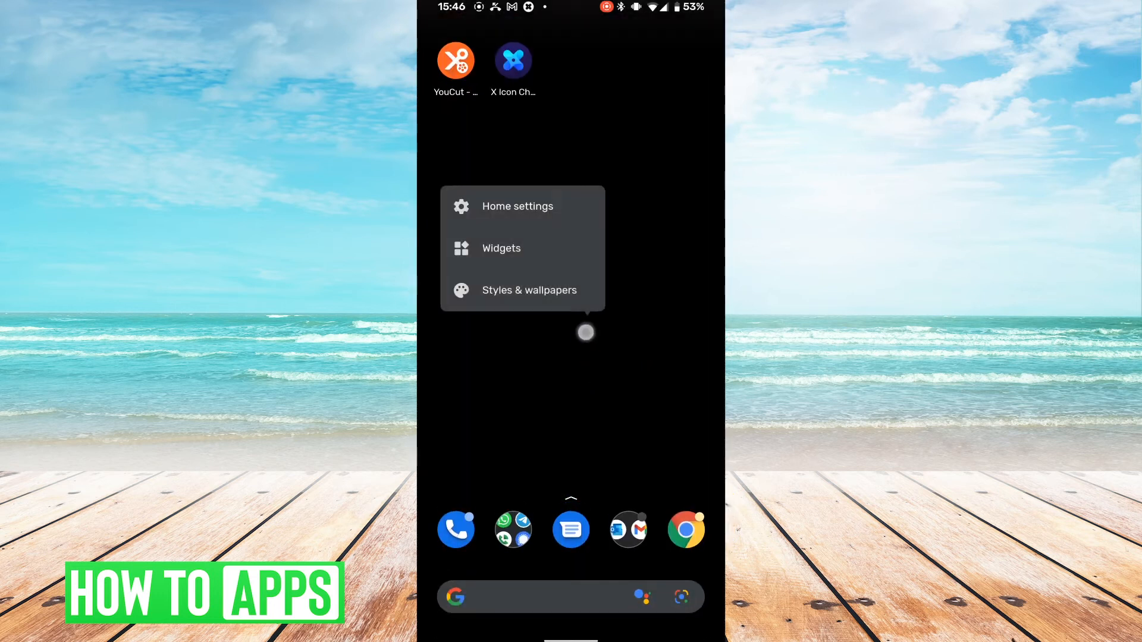
Step: Drag the 1×1 X Icon Changer widget from the Widgets list onto the home screen
click(501, 248)
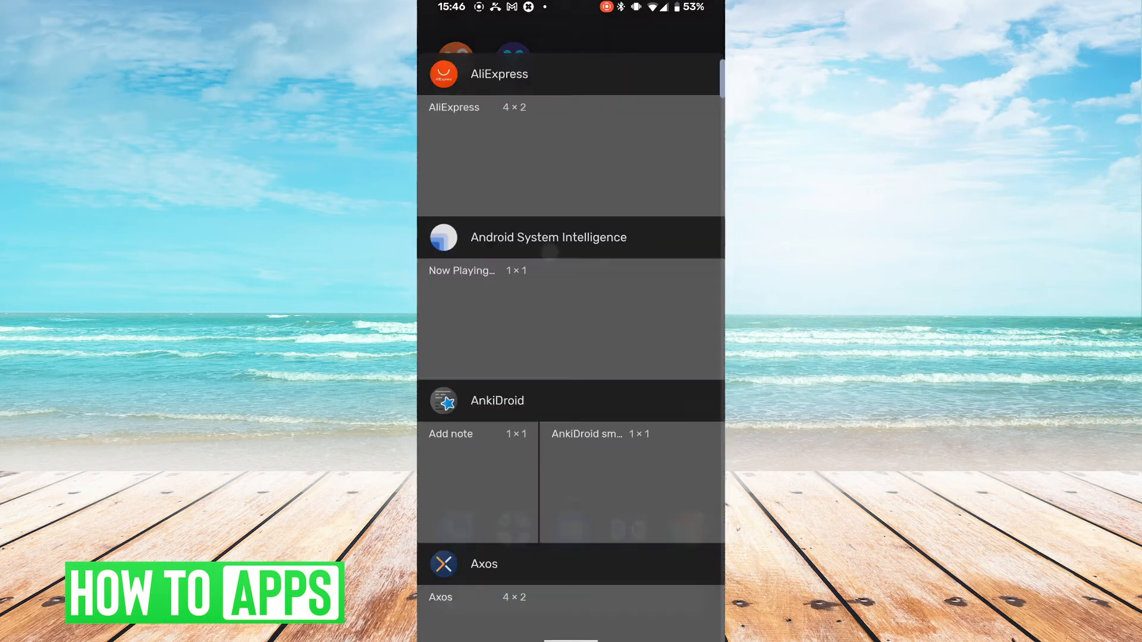
scroll(down, 3)
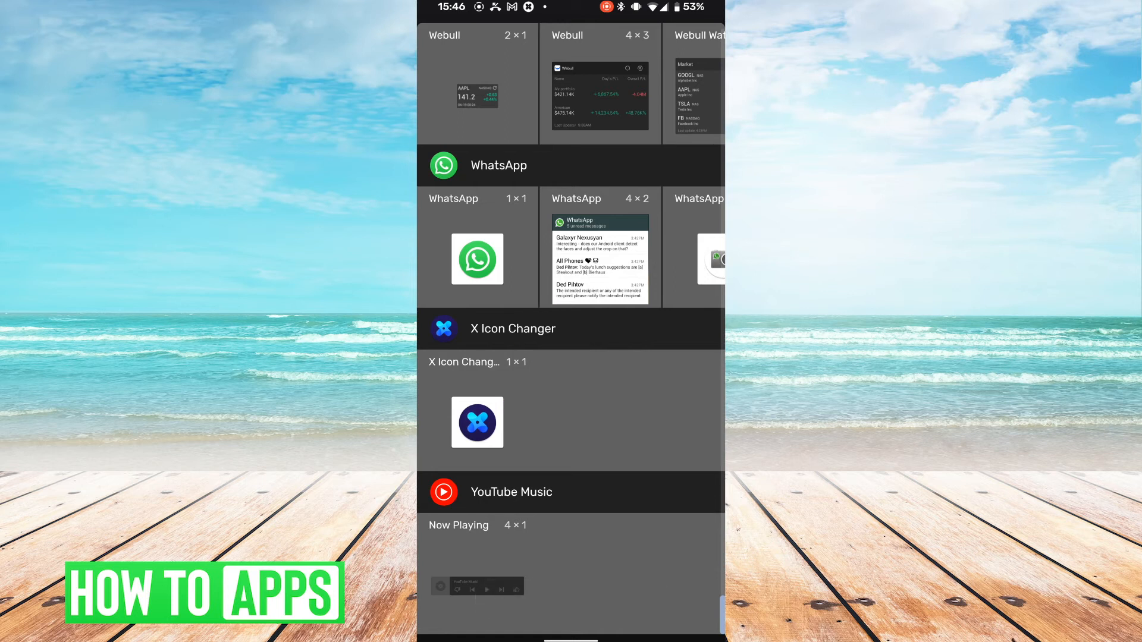
click(476, 422)
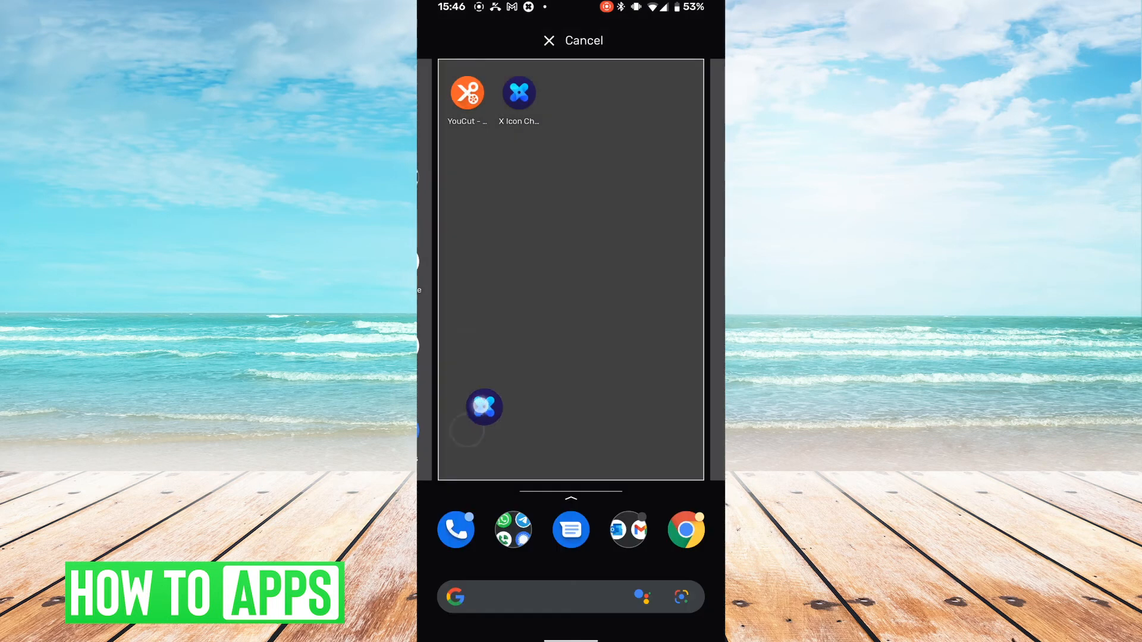
click(518, 93)
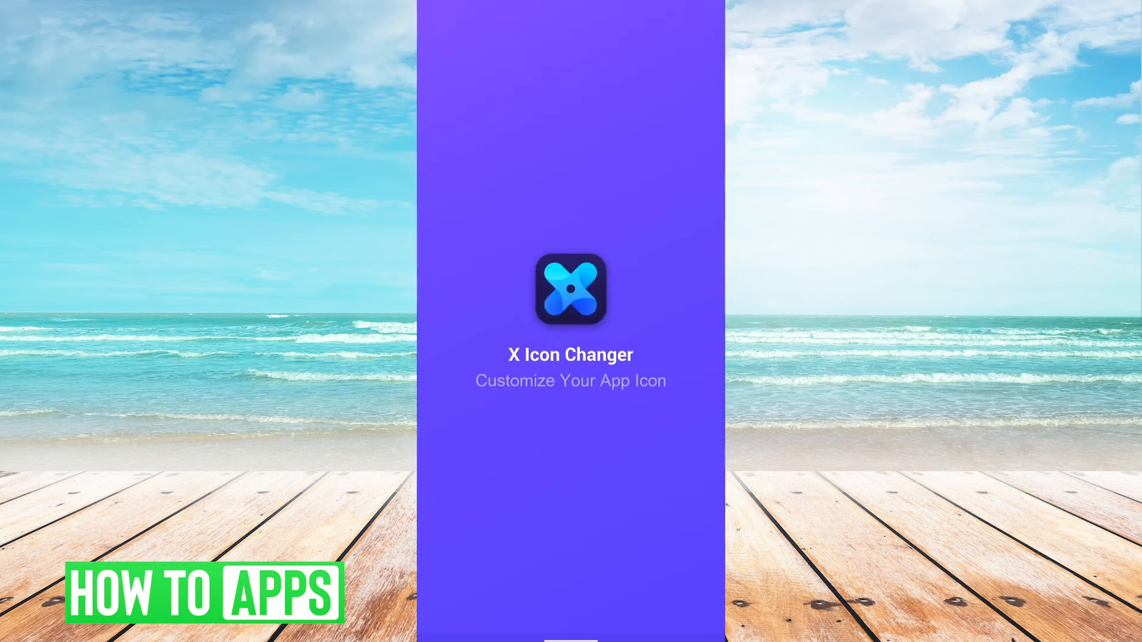
Step: Pick Instagram and choose the old camera-style picture from the gallery as its icon
click(571, 292)
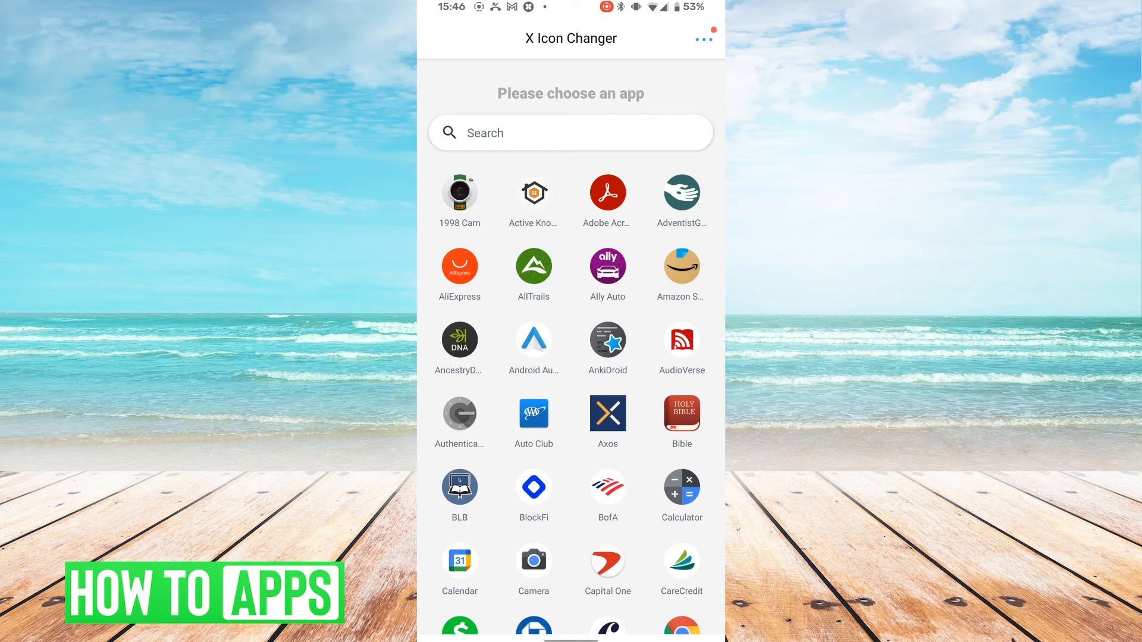
scroll(down, 3)
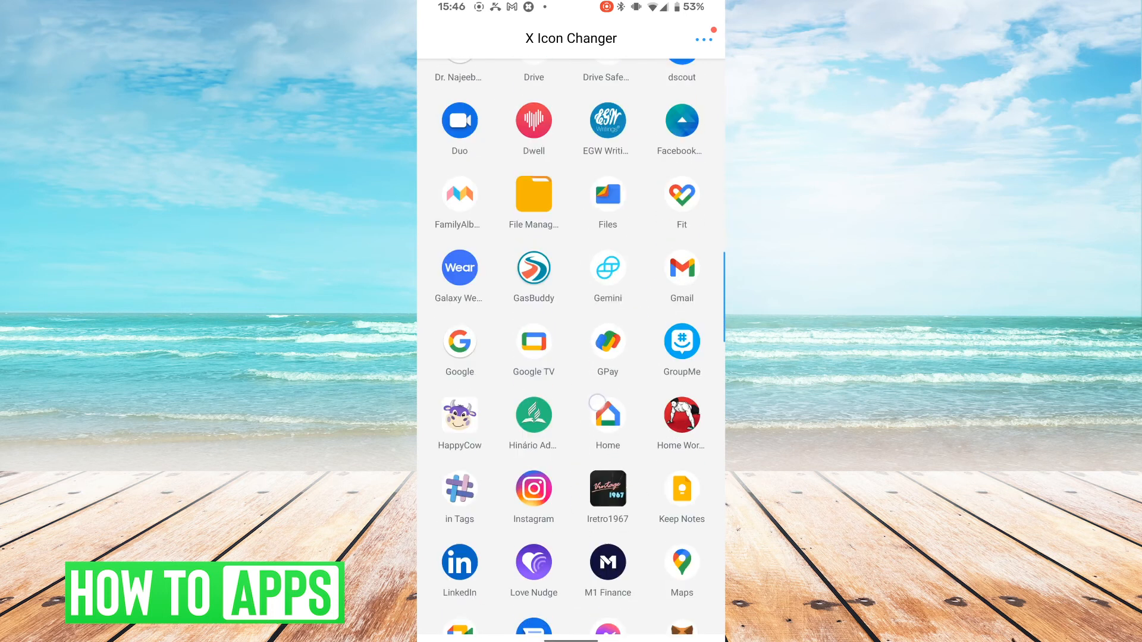
click(533, 498)
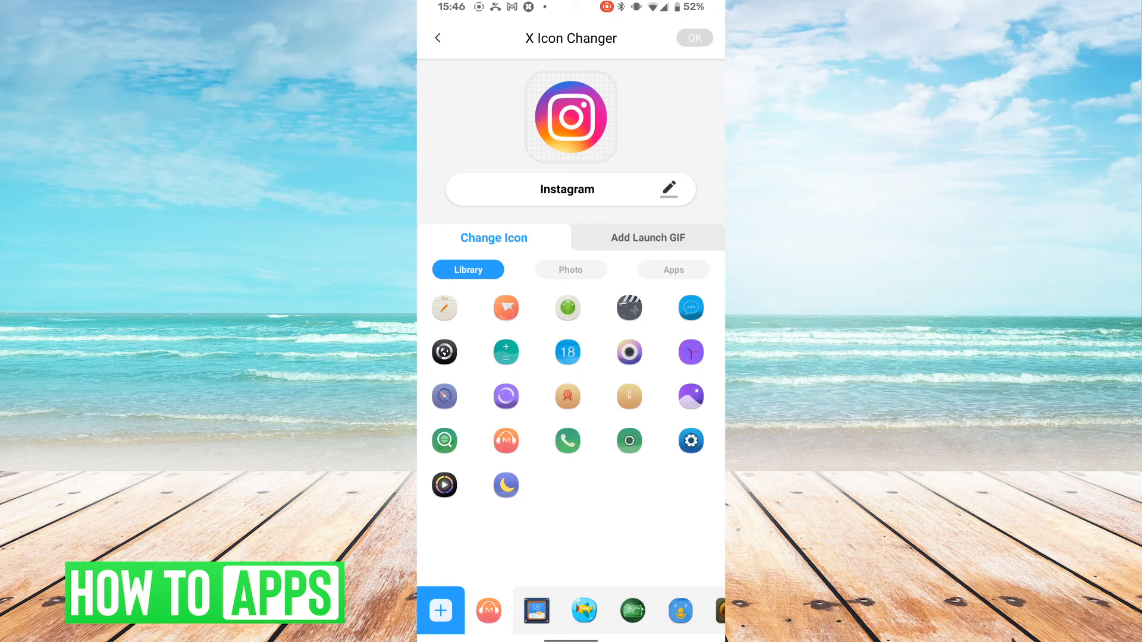
click(571, 270)
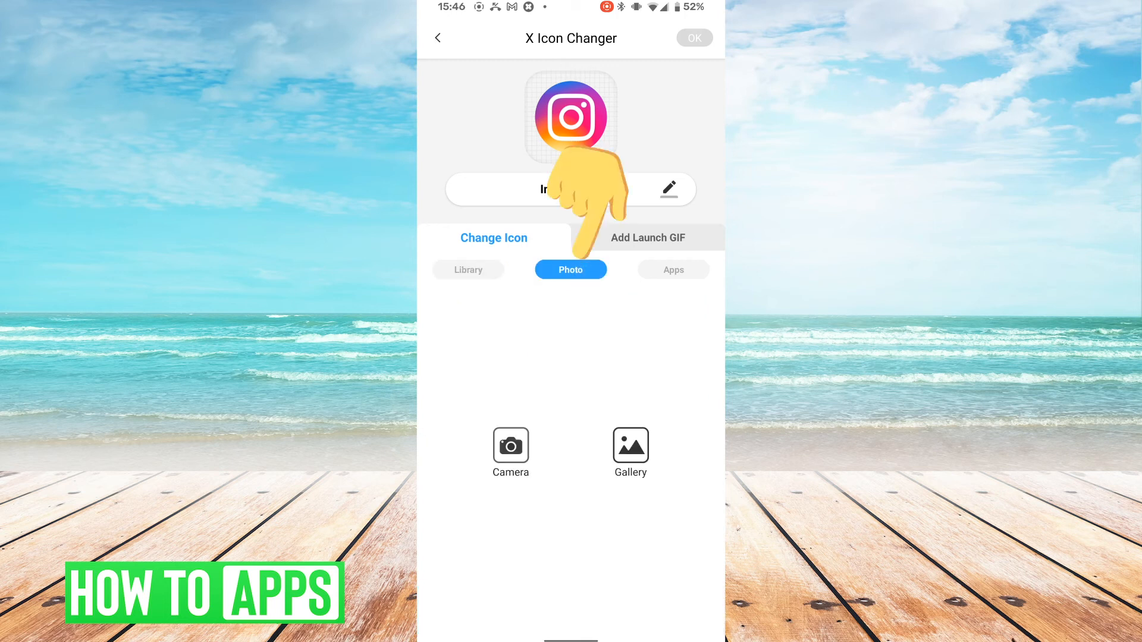
click(630, 452)
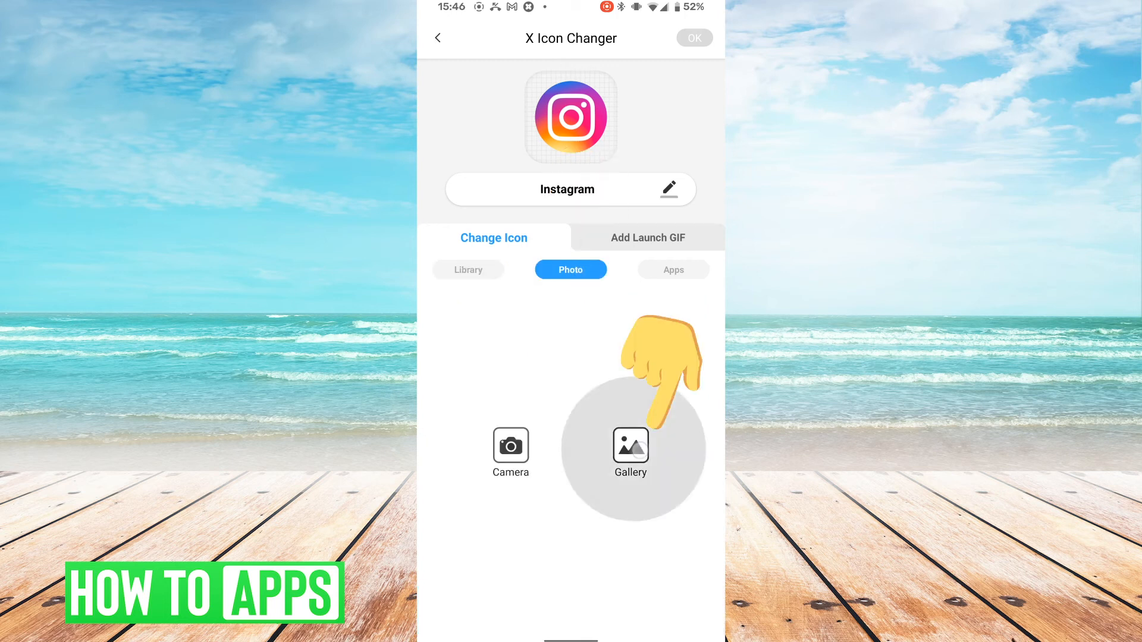
click(630, 445)
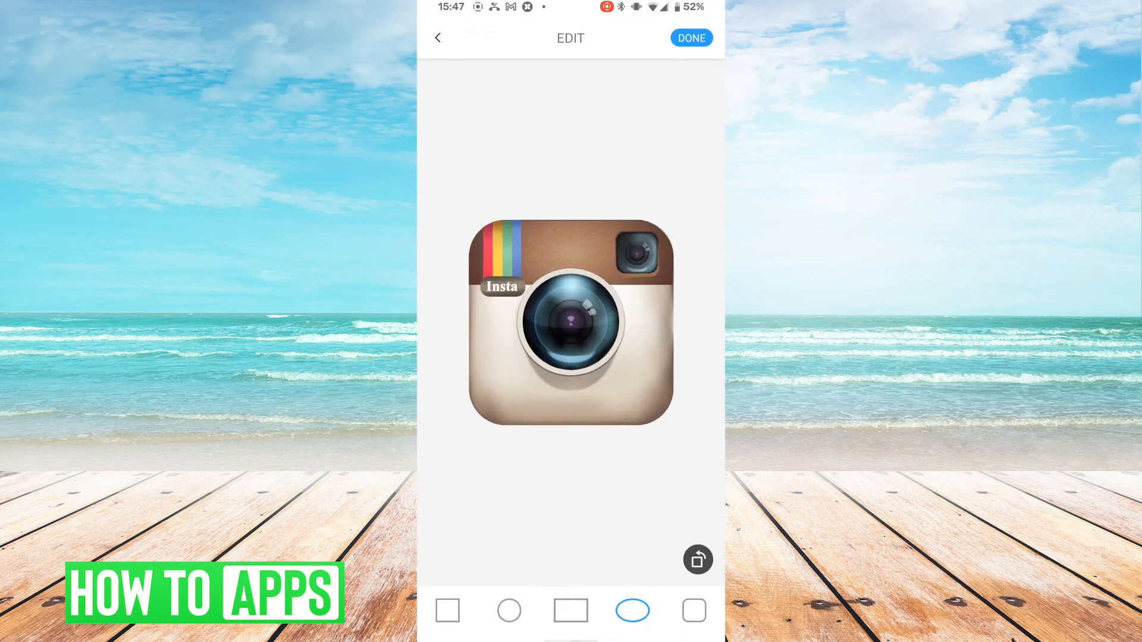
Step: Accept the cropped icon and put the new Instagram shortcut on the desktop
click(689, 37)
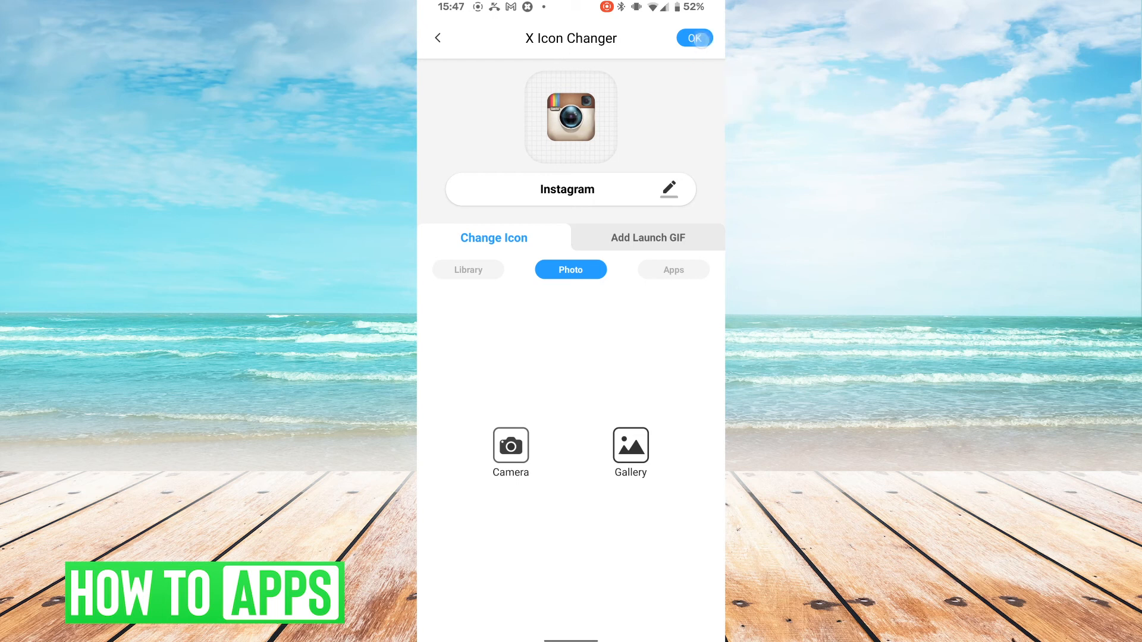
click(692, 38)
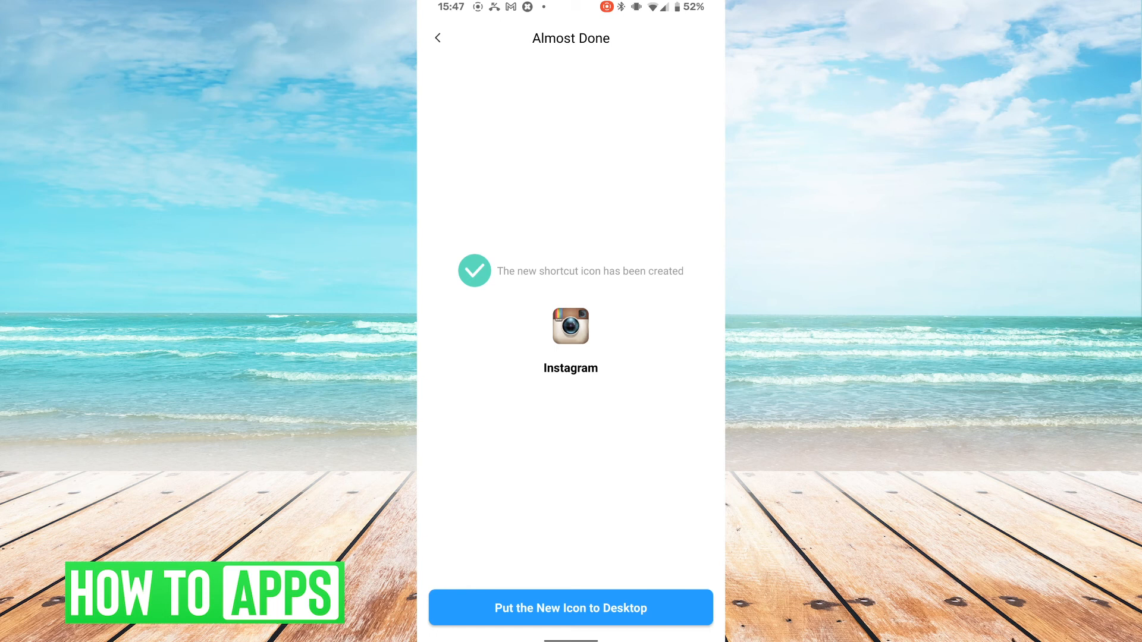
click(570, 607)
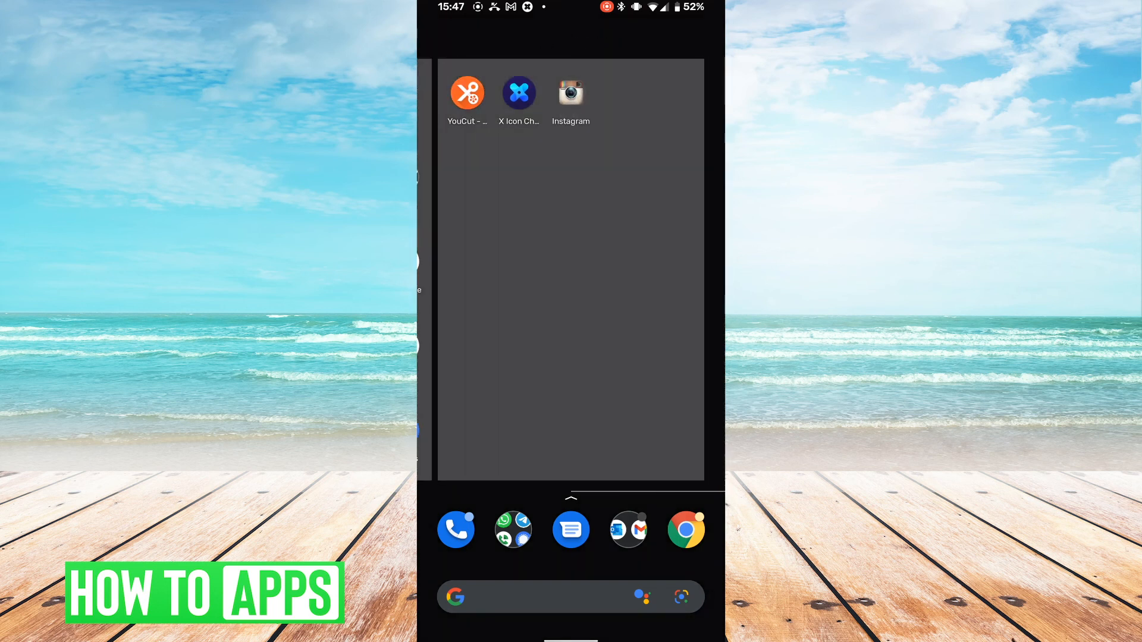
Step: Launch Instagram from the camera-style shortcut on the home screen
click(571, 93)
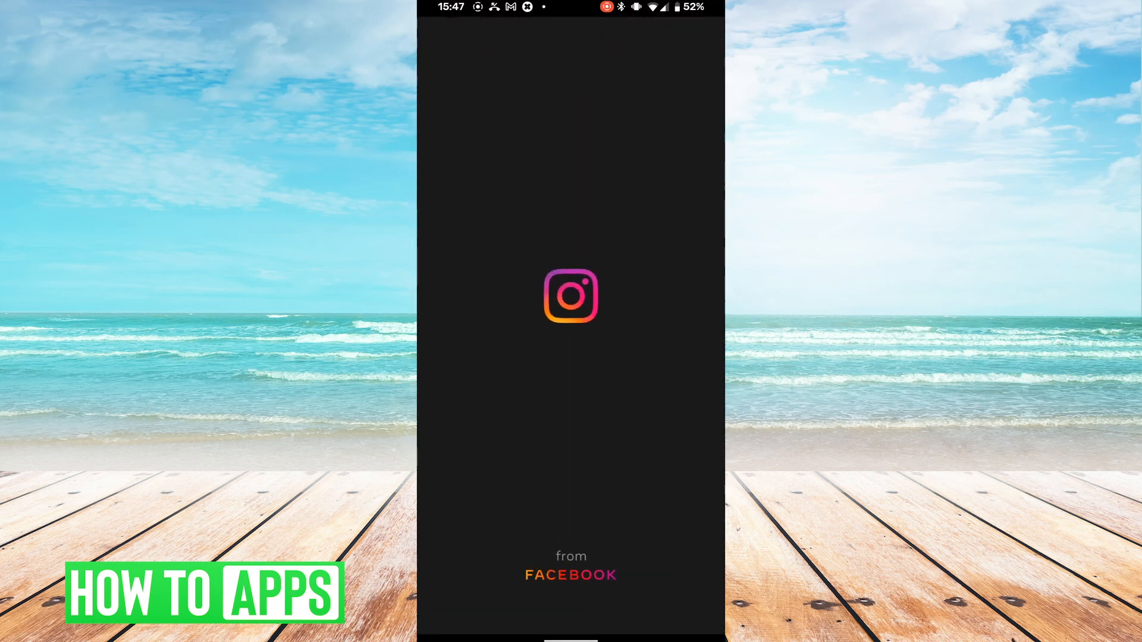